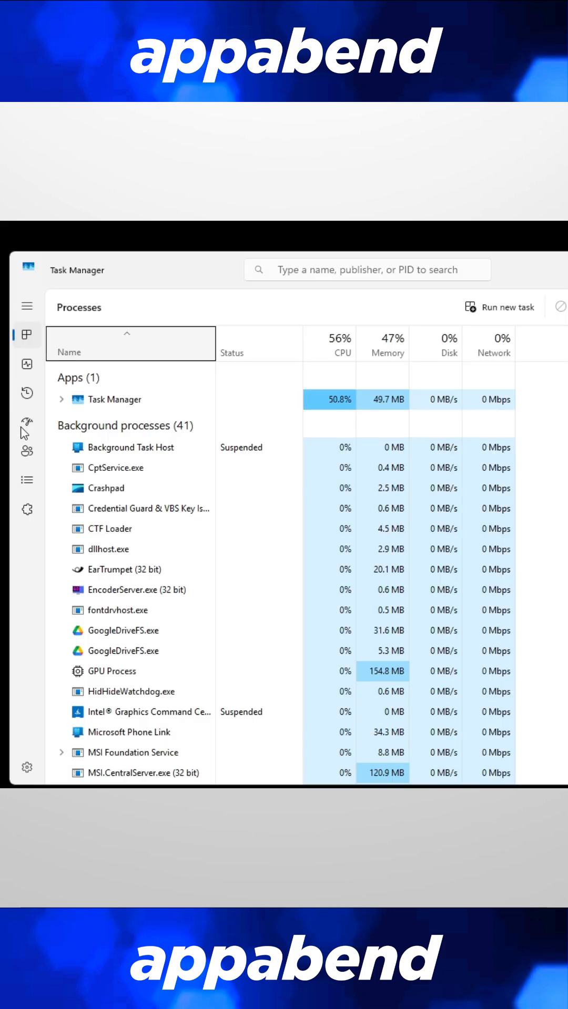
Show the Startup apps list with each app's status and startup impact.
left_click(27, 421)
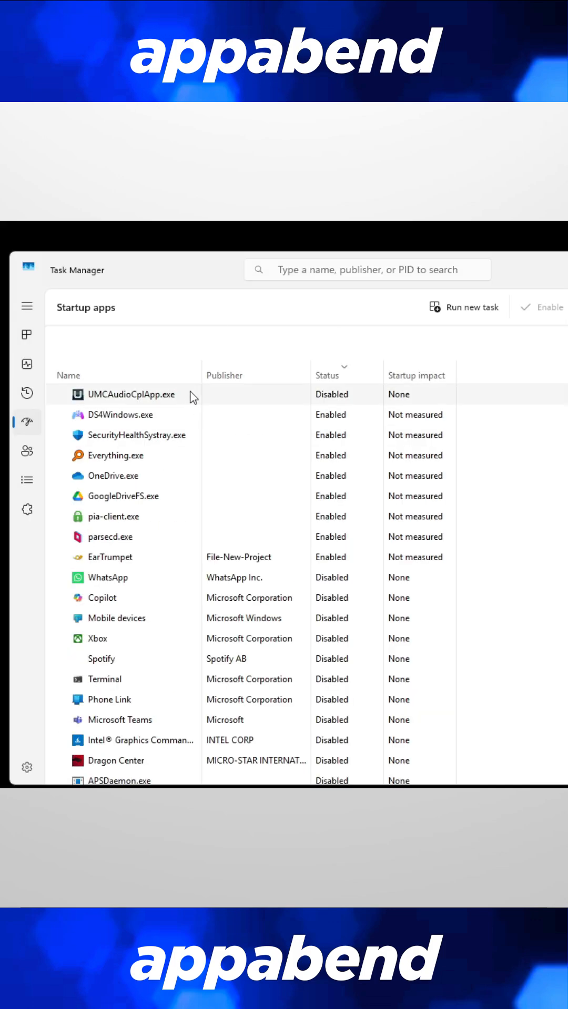
left_click(328, 375)
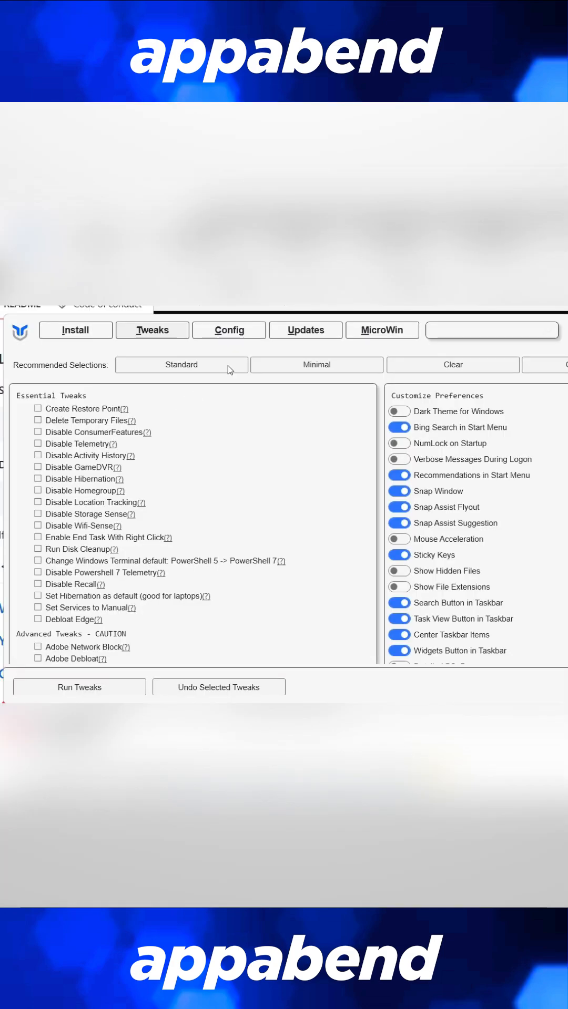
left_click(181, 365)
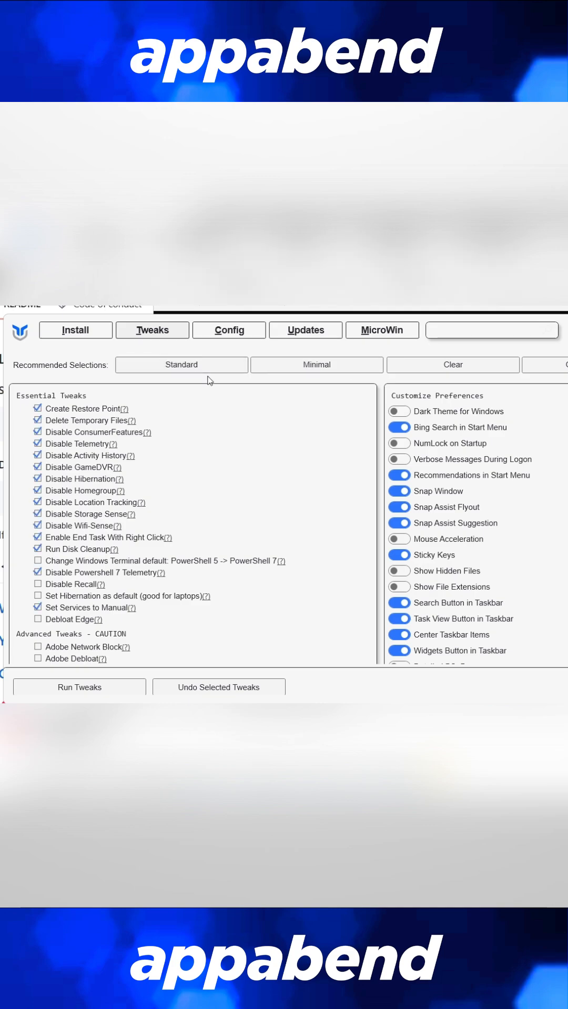
mouse_move(147, 432)
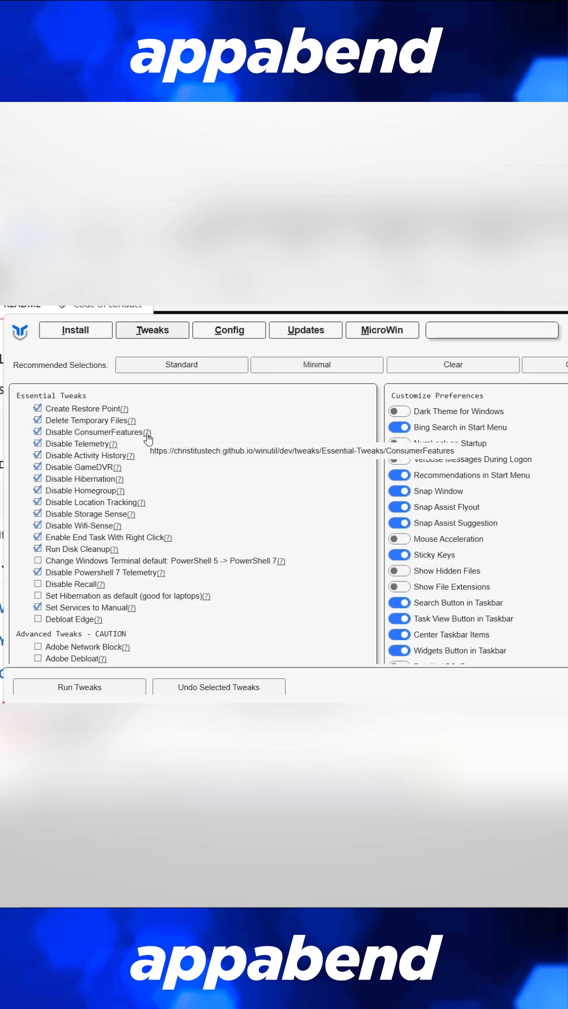
mouse_move(131, 421)
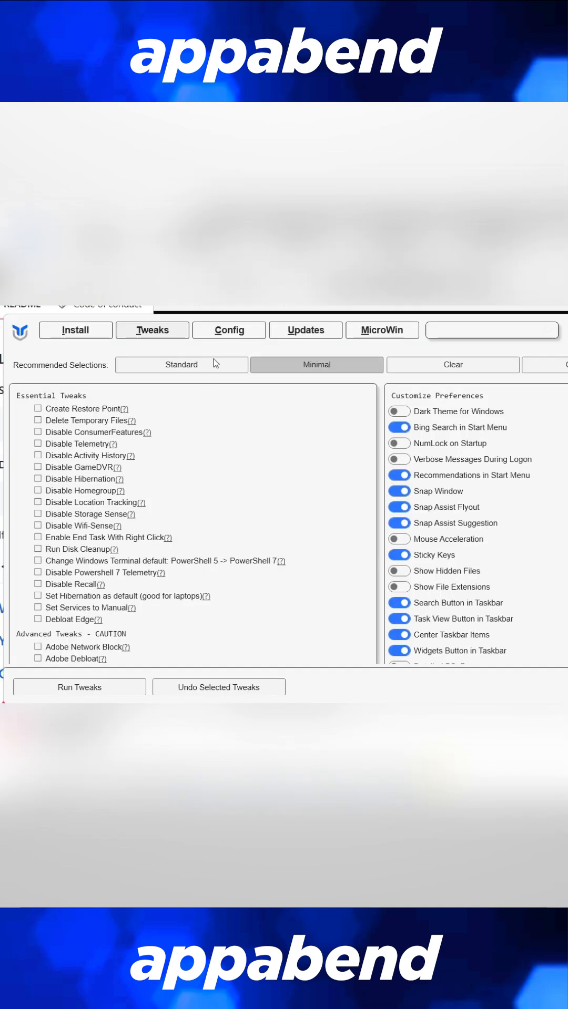
Apply the Standard tweak set, untick Disable Activity History, and launch O&O ShutUp10++.
left_click(181, 365)
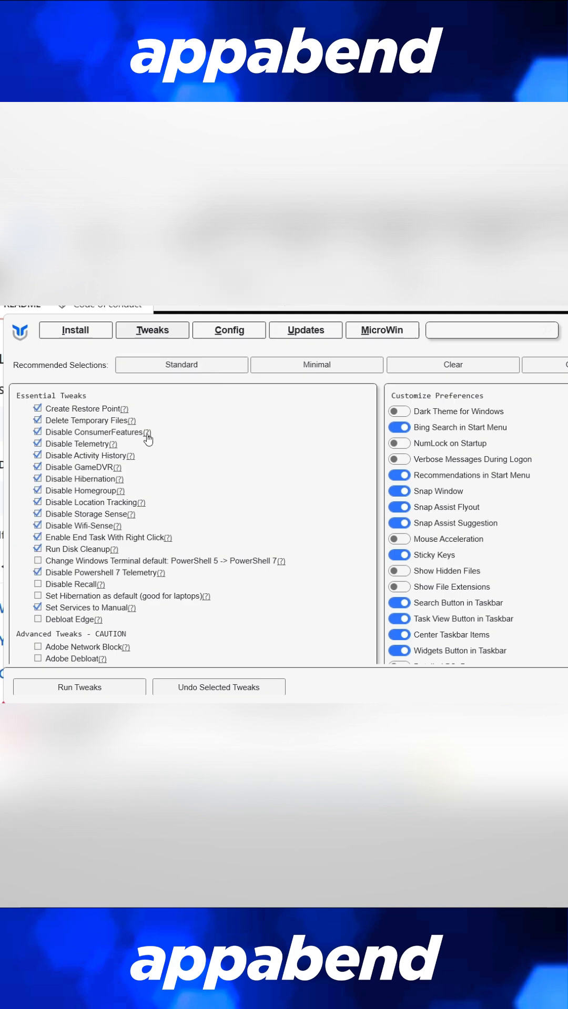
mouse_move(147, 438)
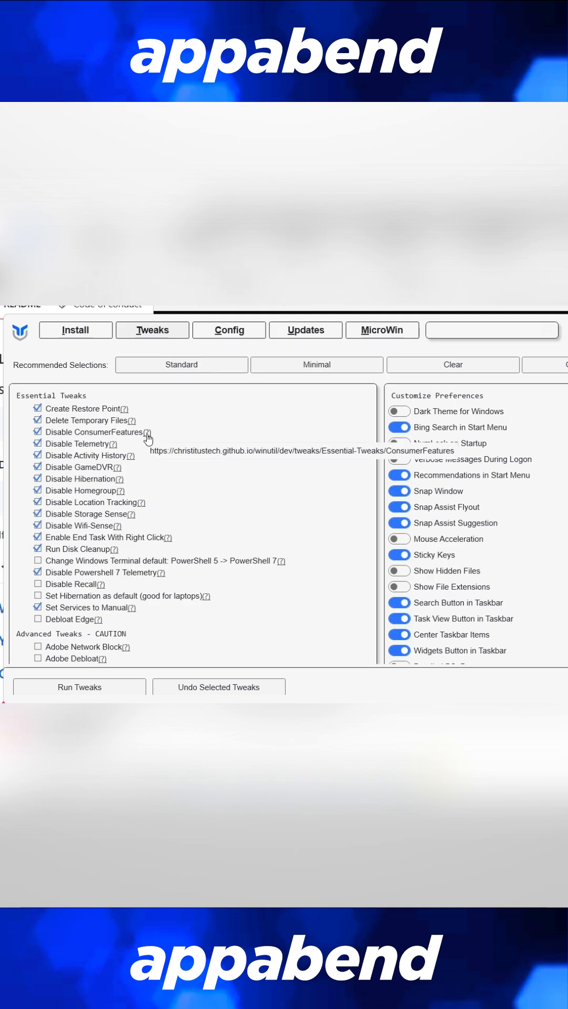
mouse_move(115, 455)
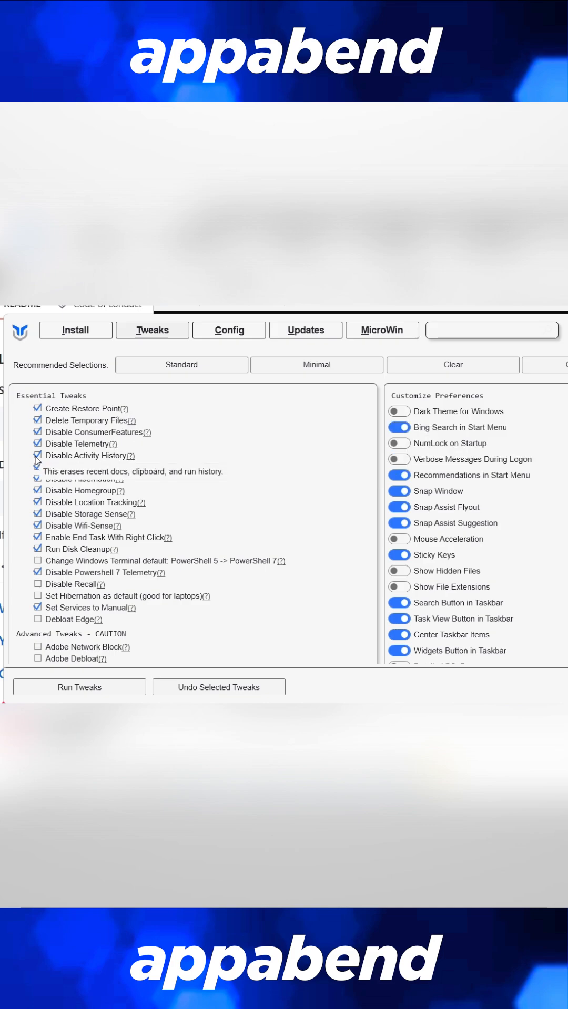
left_click(37, 455)
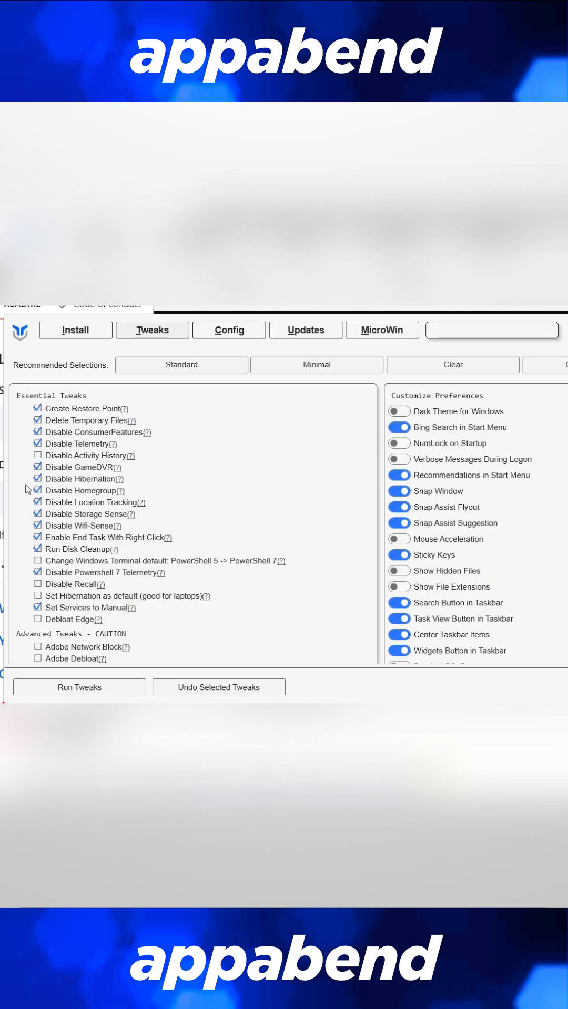
left_click(38, 479)
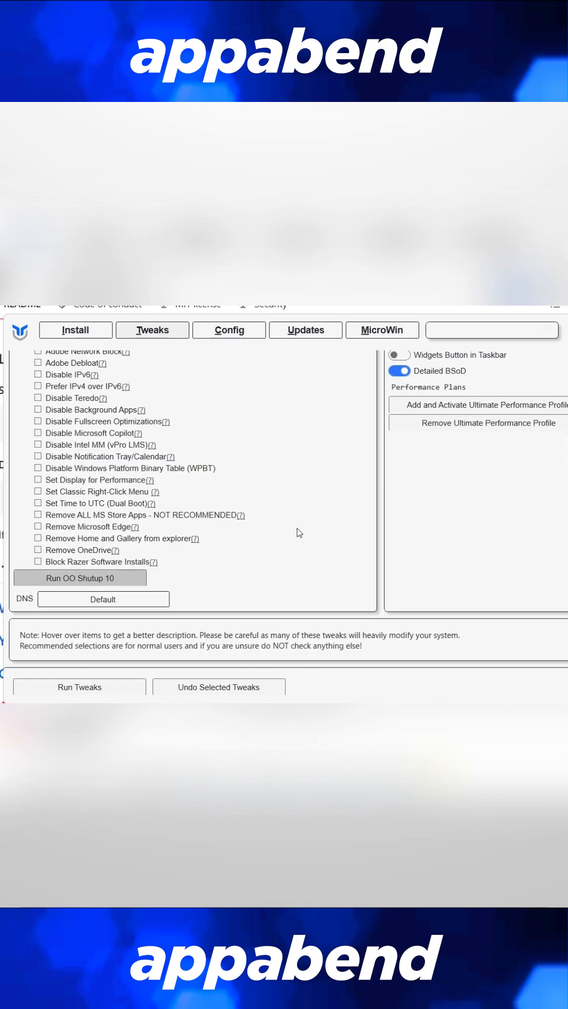
left_click(79, 578)
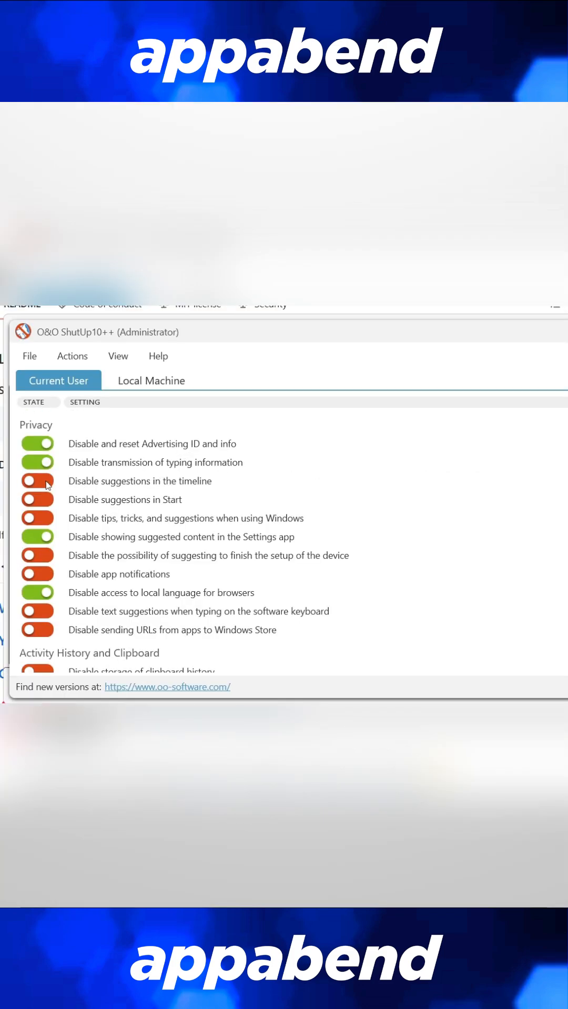
Switch on Disable suggestions in the timeline, agreeing to create a restore point first.
left_click(37, 481)
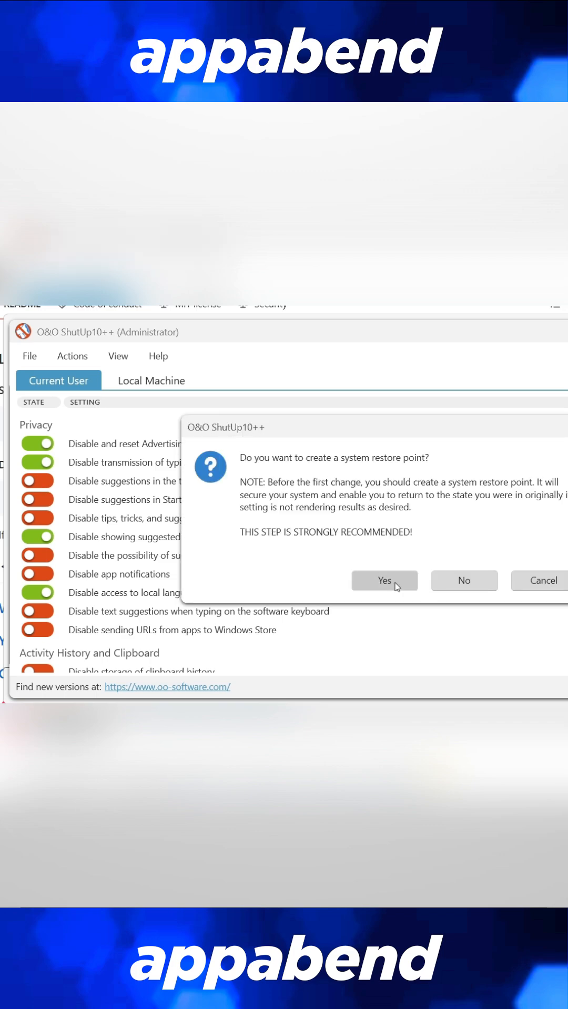
left_click(384, 581)
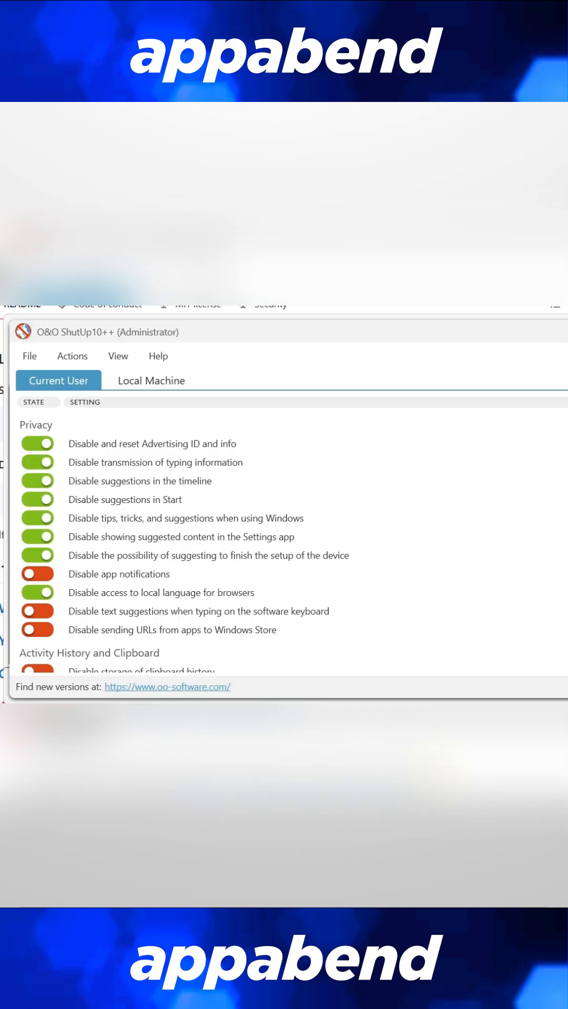
Scroll the Current User list down to the App Privacy toggles for account and diagnostics information.
scroll("down", 3)
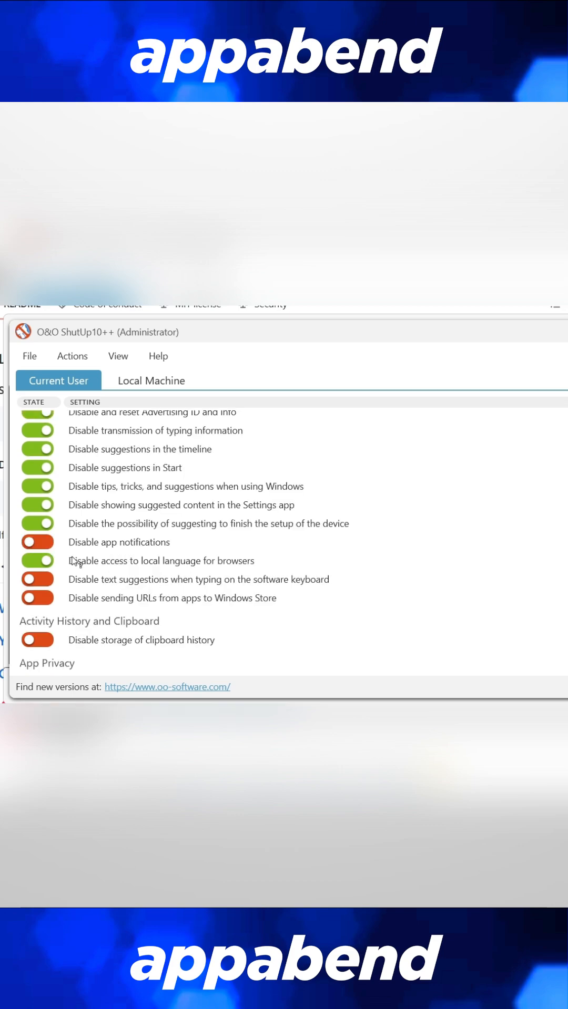
scroll("down", 3)
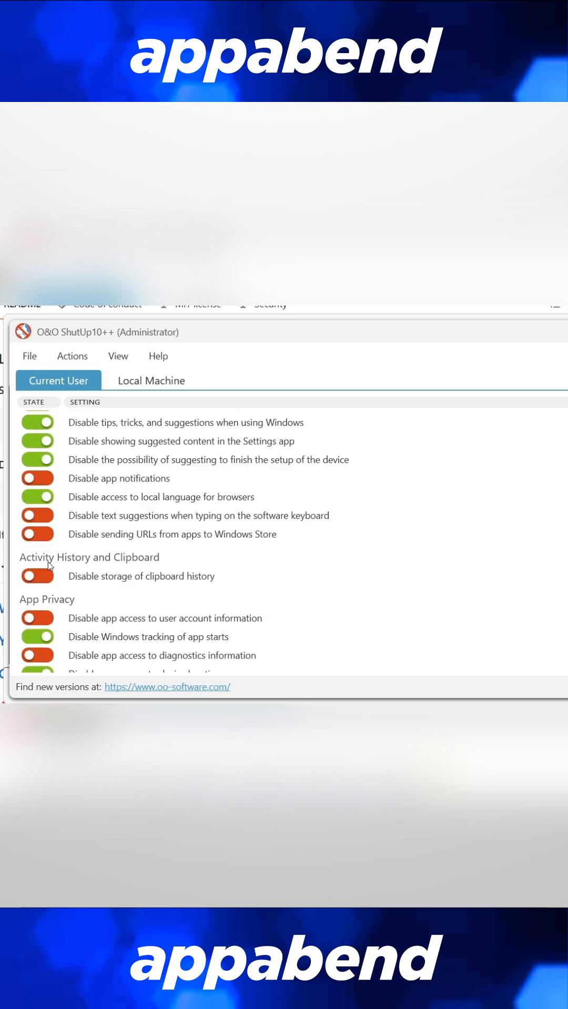
scroll("down", 3)
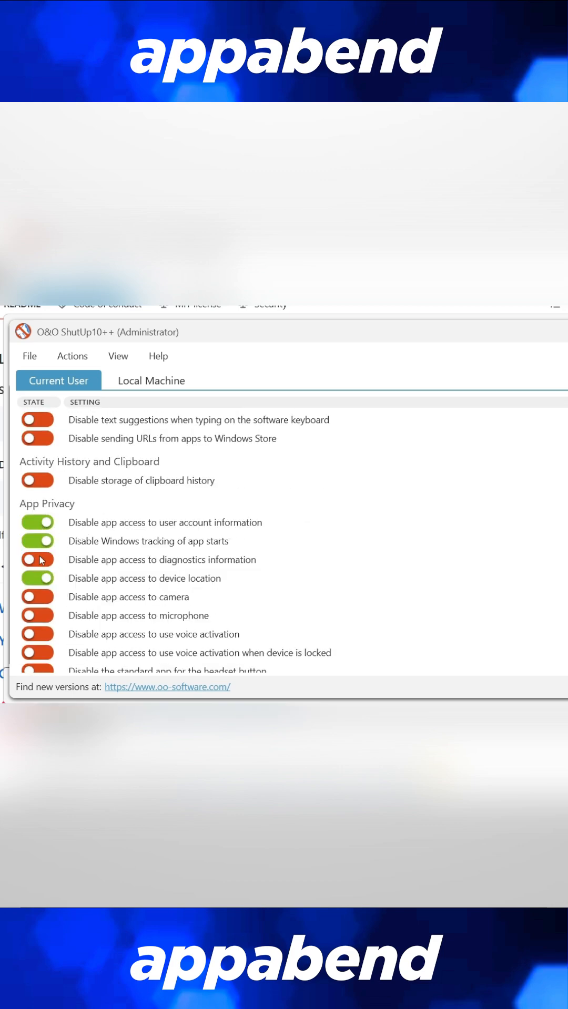
scroll("down", 3)
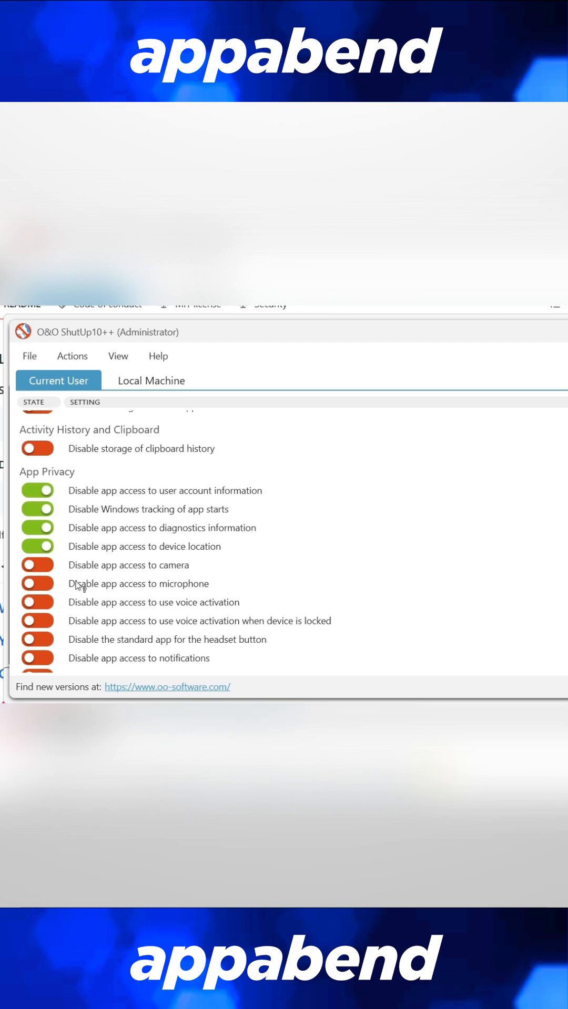
scroll("down", 3)
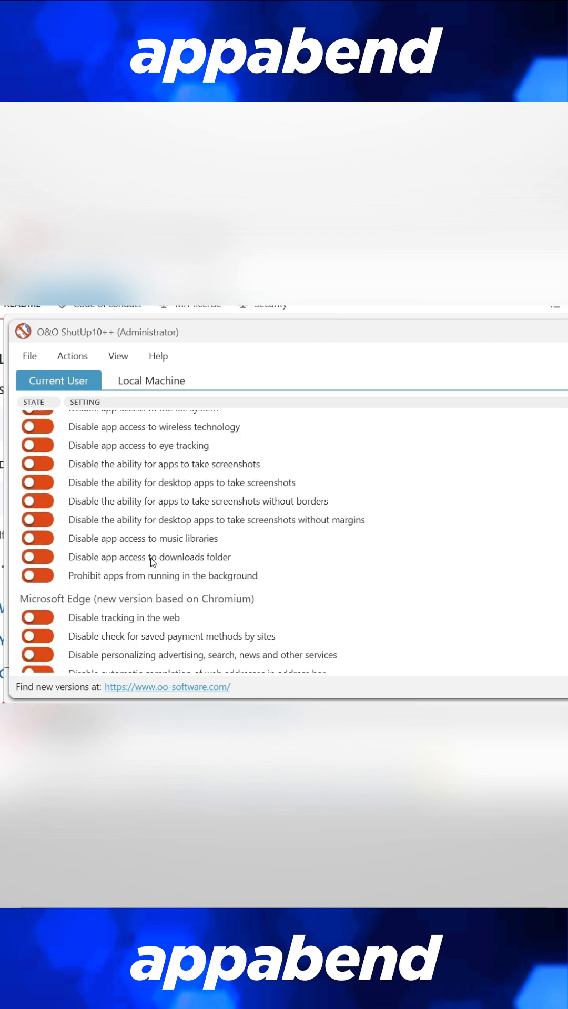